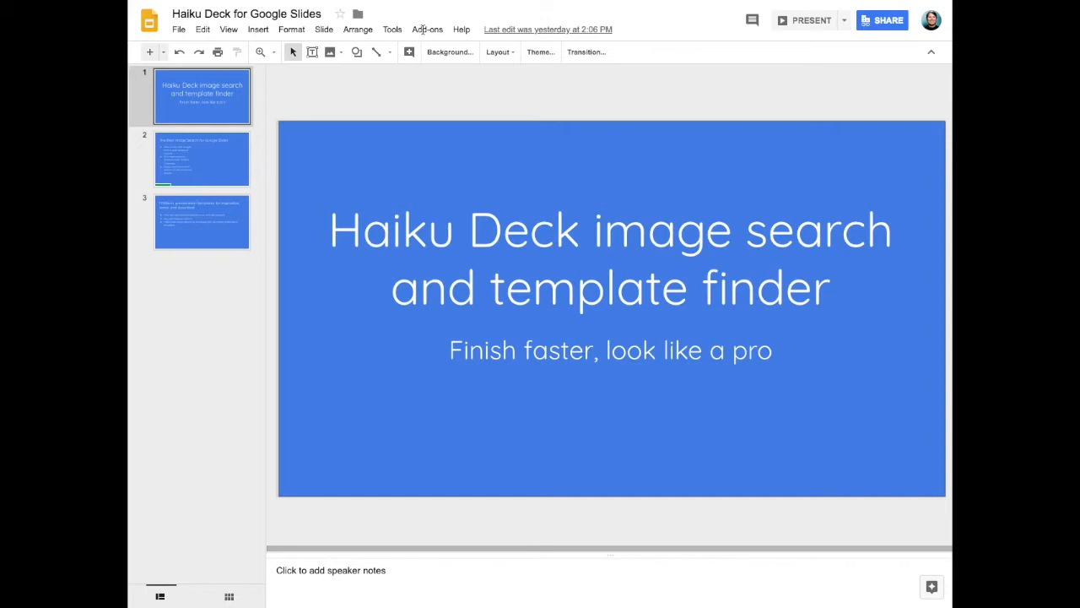
Launch the Haiku Deck image finder from the Add-ons menu.
left_click(427, 28)
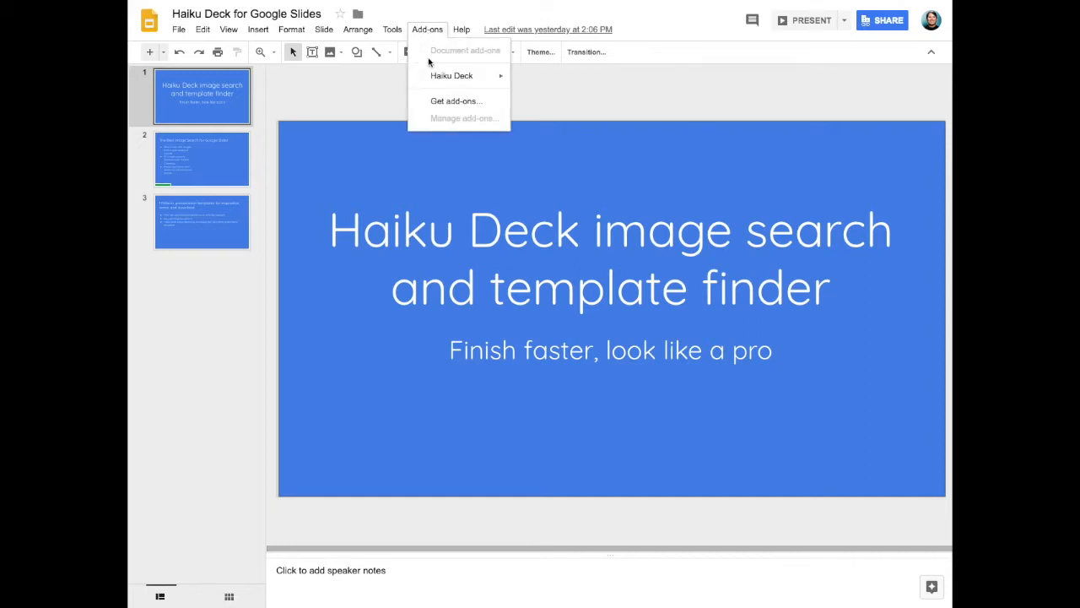
mouse_move(452, 76)
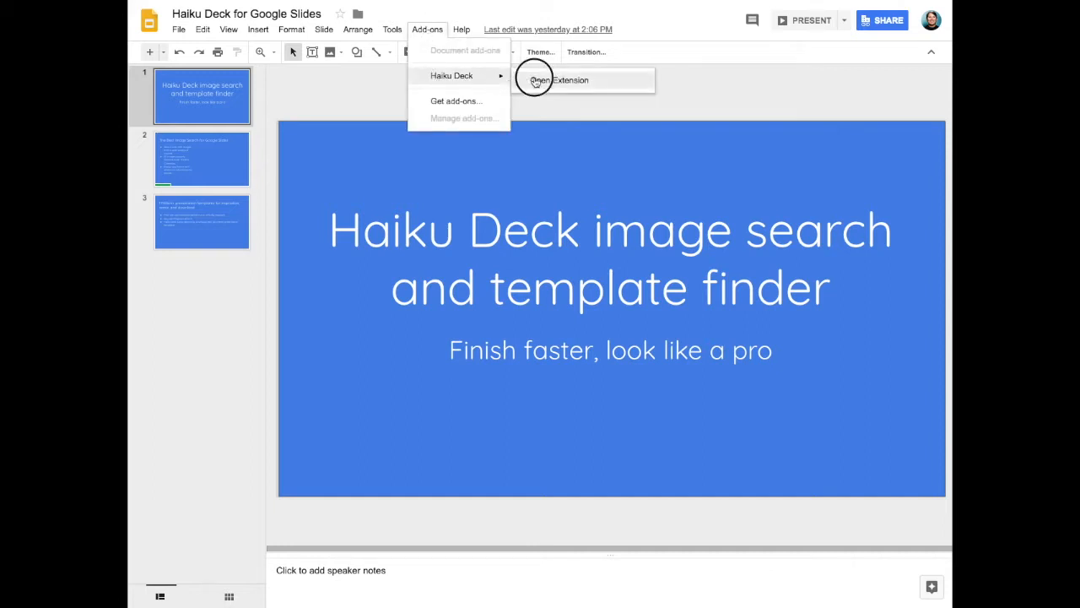
left_click(567, 80)
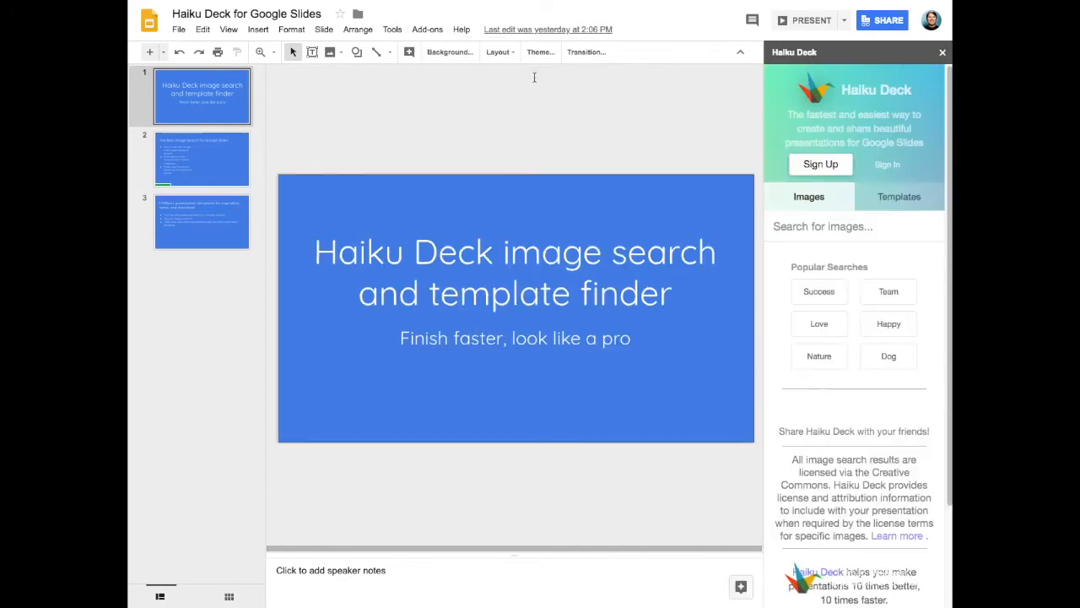
On slide 2, search Haiku Deck images for 'photography' and scroll through the results.
left_click(202, 158)
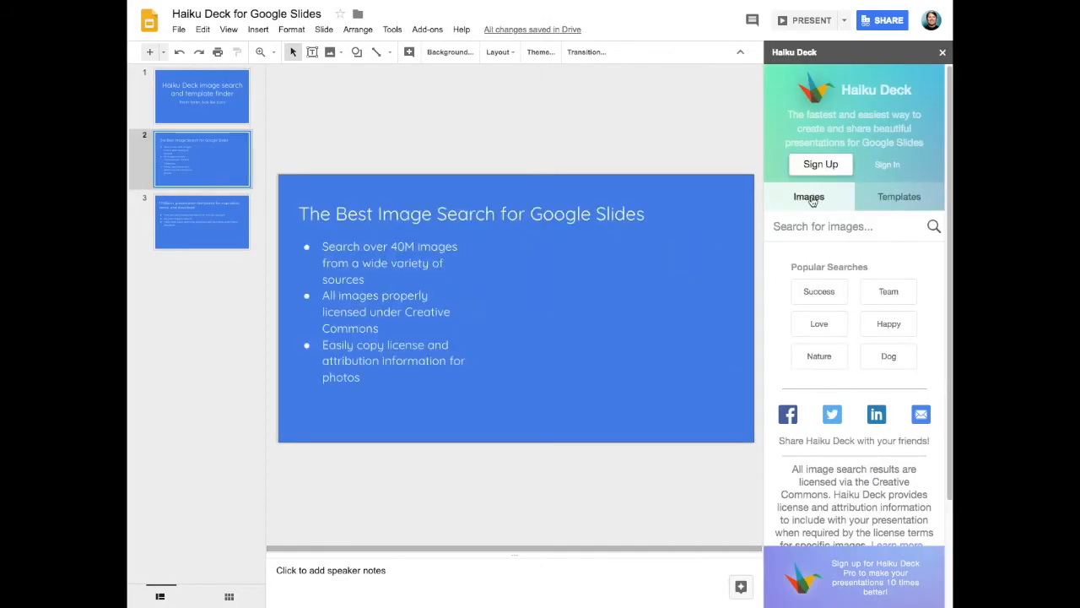
type("photography")
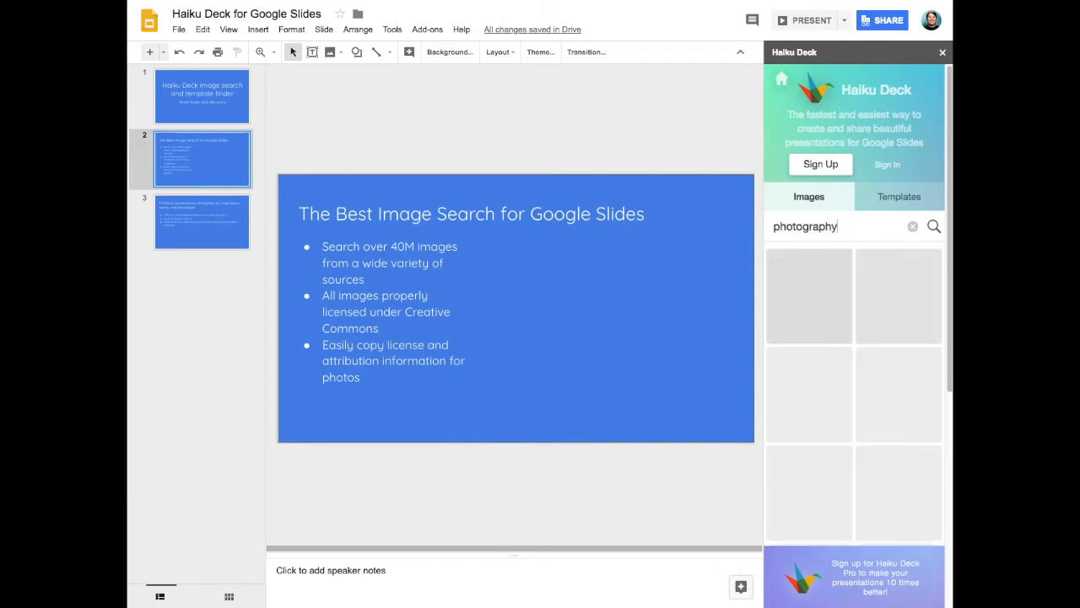
left_click(933, 226)
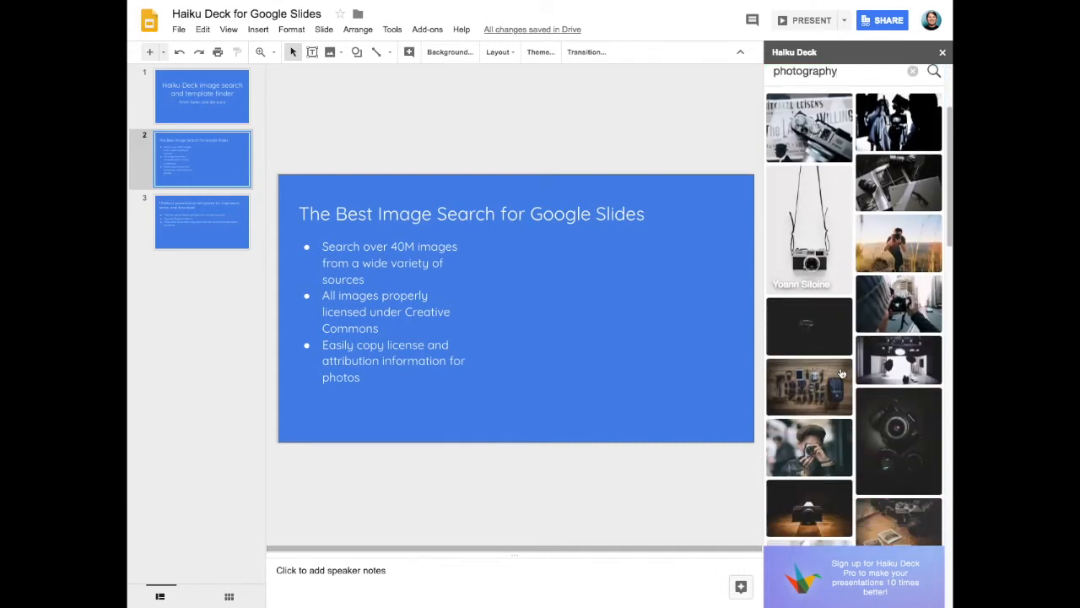
scroll("down", 3)
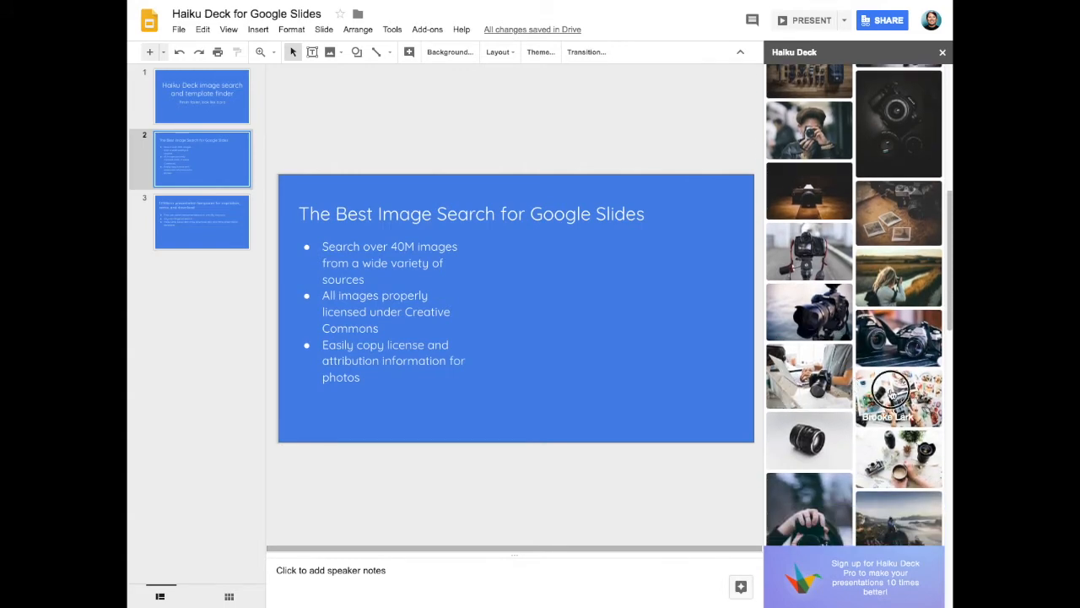
Insert the camera-and-food collage photo and drag it right of the bullet list.
left_click(899, 397)
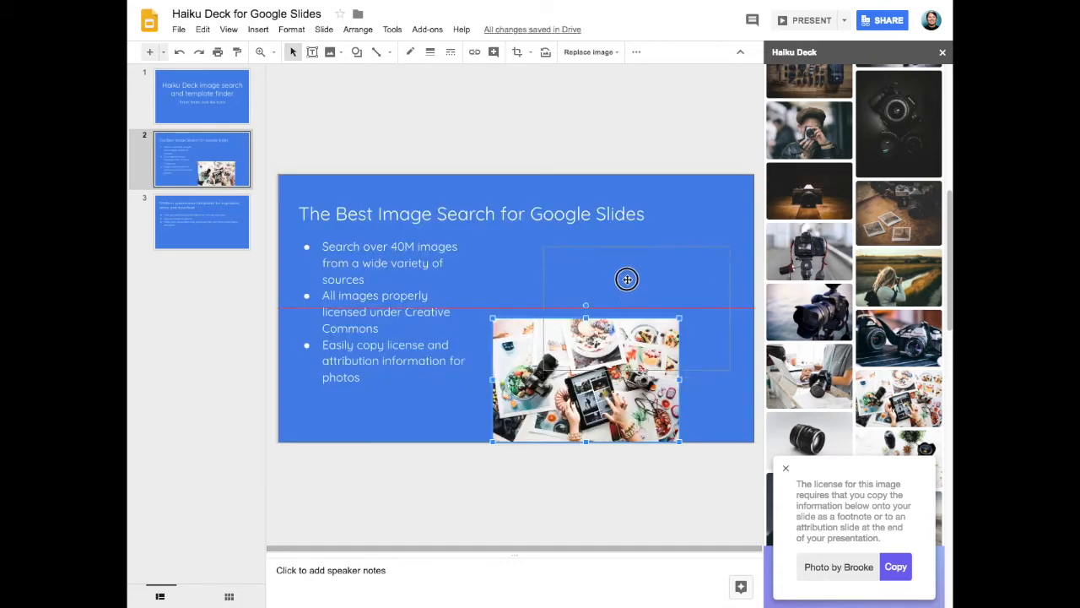
left_click_drag(585, 380, 636, 306)
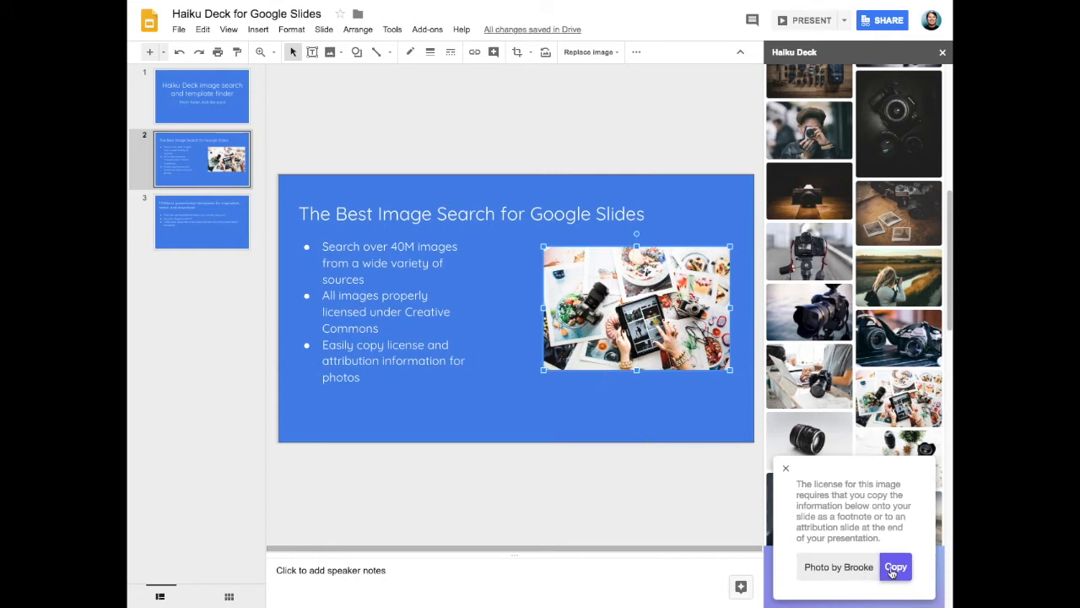
Copy the collage photo's license attribution and paste it into slide 2's speaker notes.
left_click(895, 566)
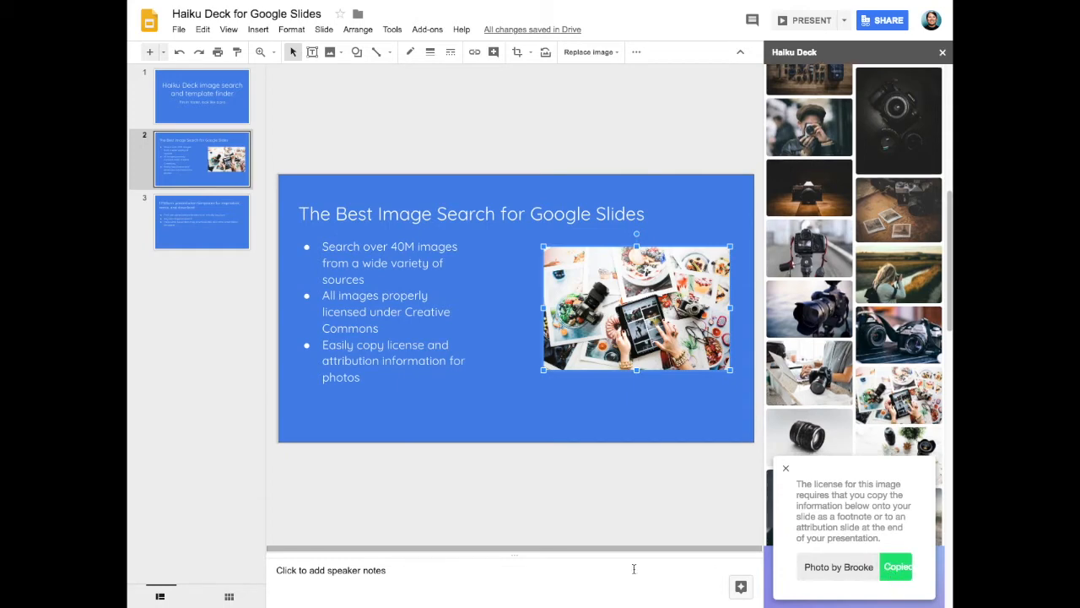
mouse_move(457, 570)
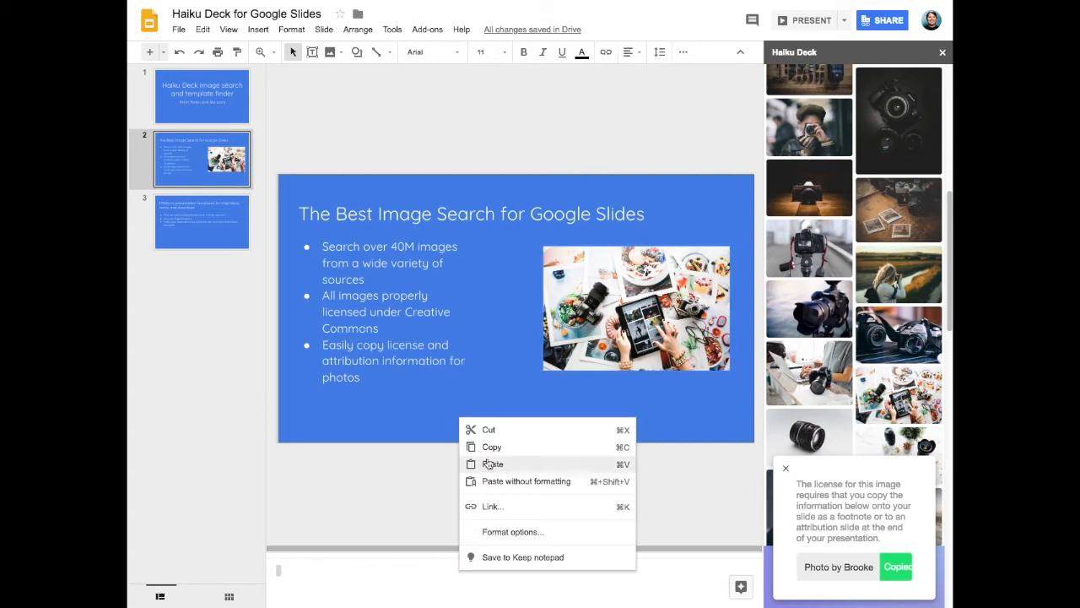
left_click(493, 464)
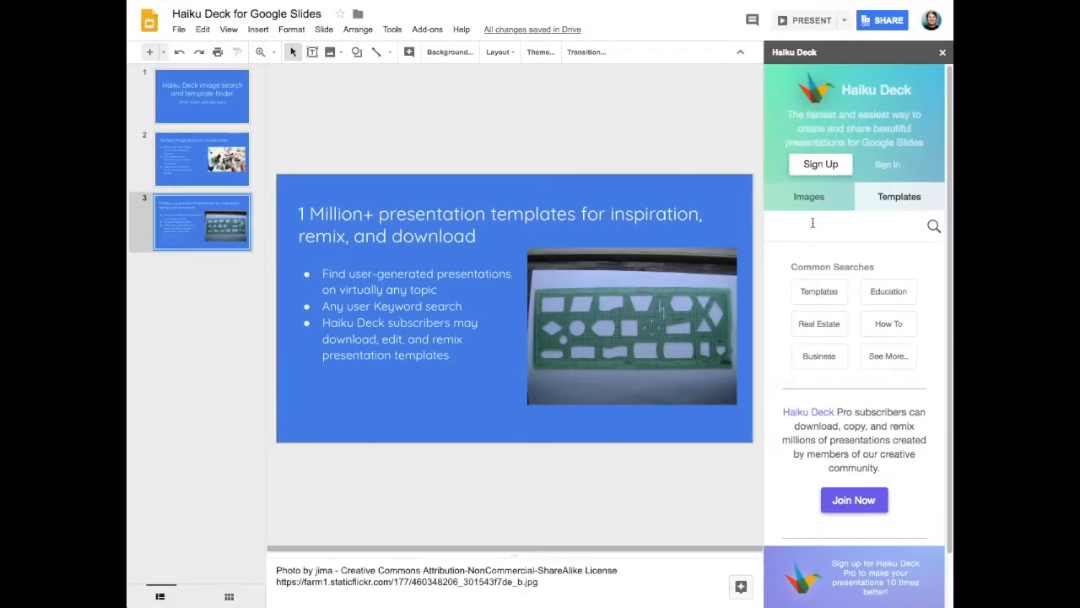
Enter 'startup pitch' in the Haiku Deck template search box.
type("star")
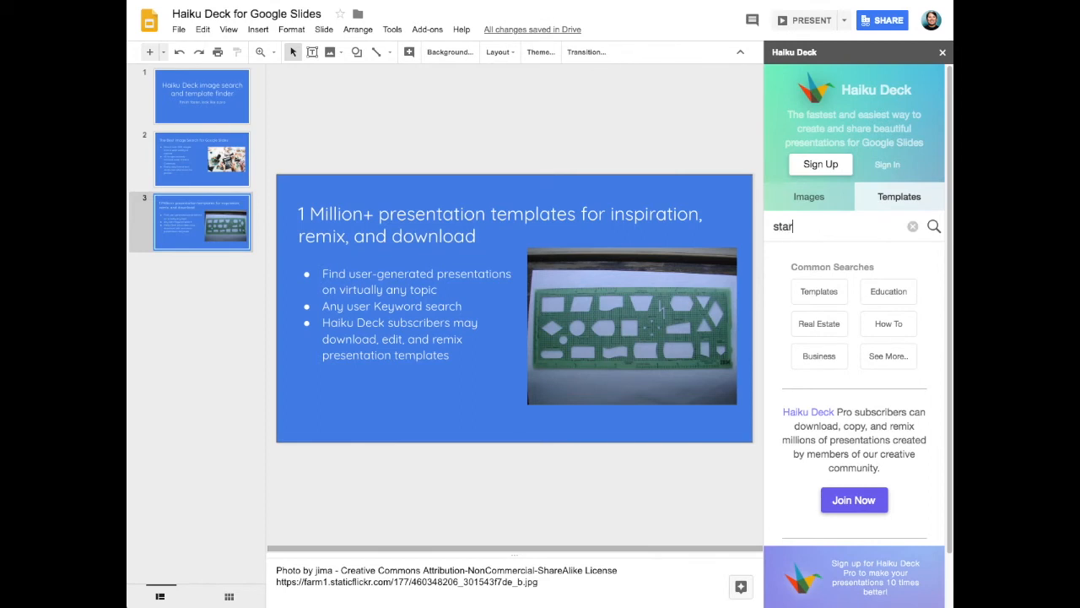
type("startup p")
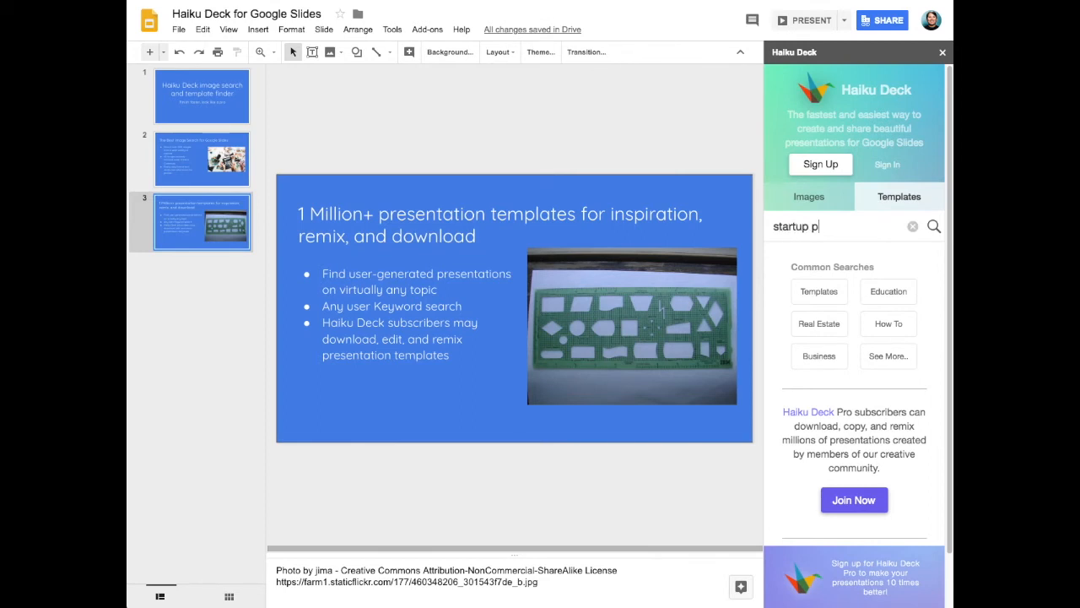
type("itch")
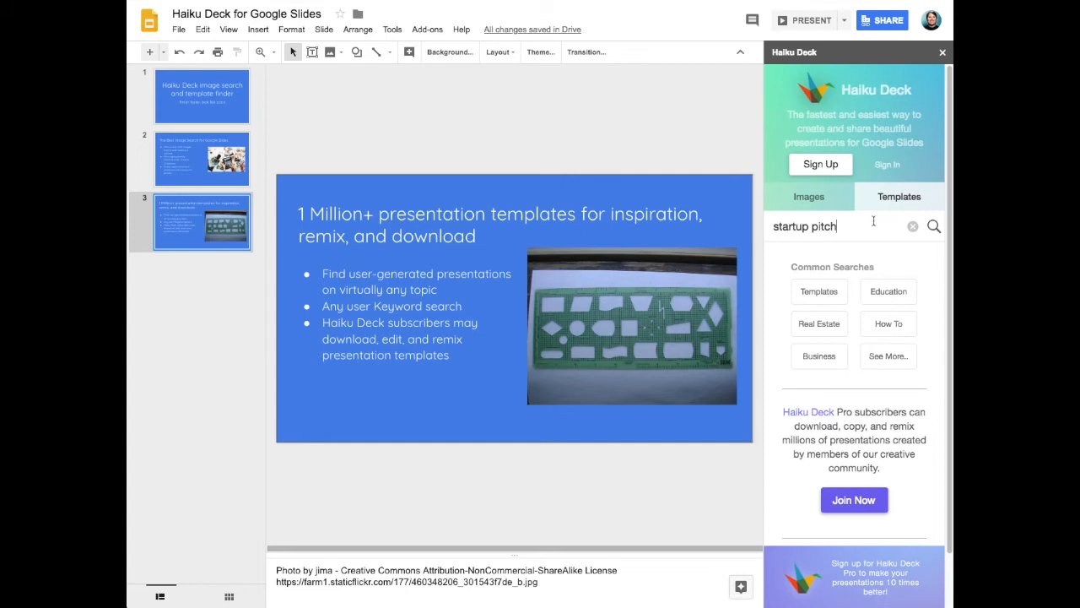
Download the Startup Pitch Template as editable slides and retitle it 'MyStartup.com'.
left_click(933, 226)
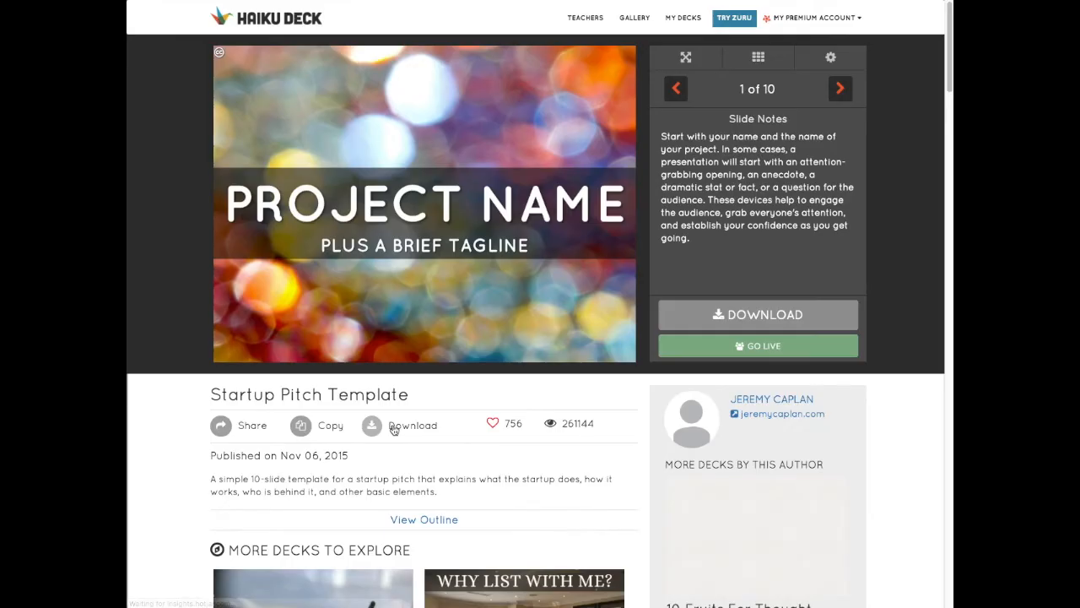
left_click(412, 424)
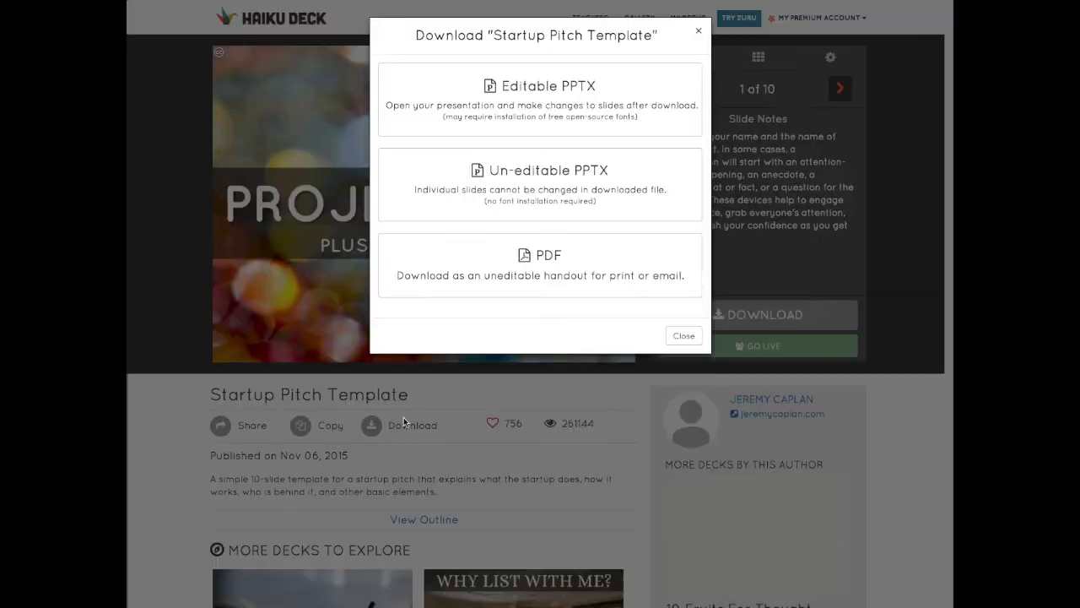
left_click(539, 100)
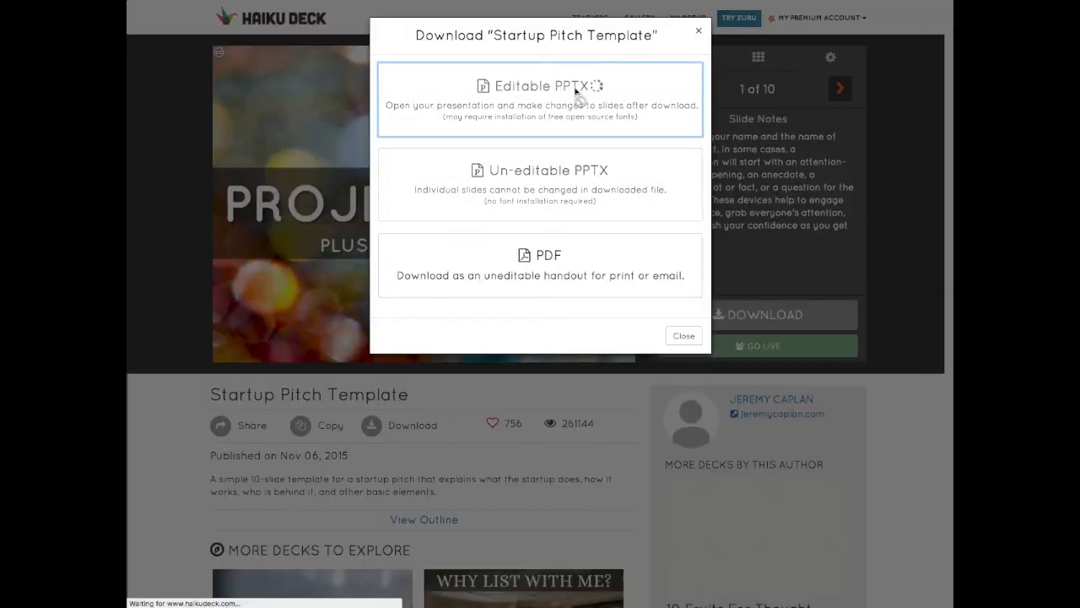
left_click(537, 85)
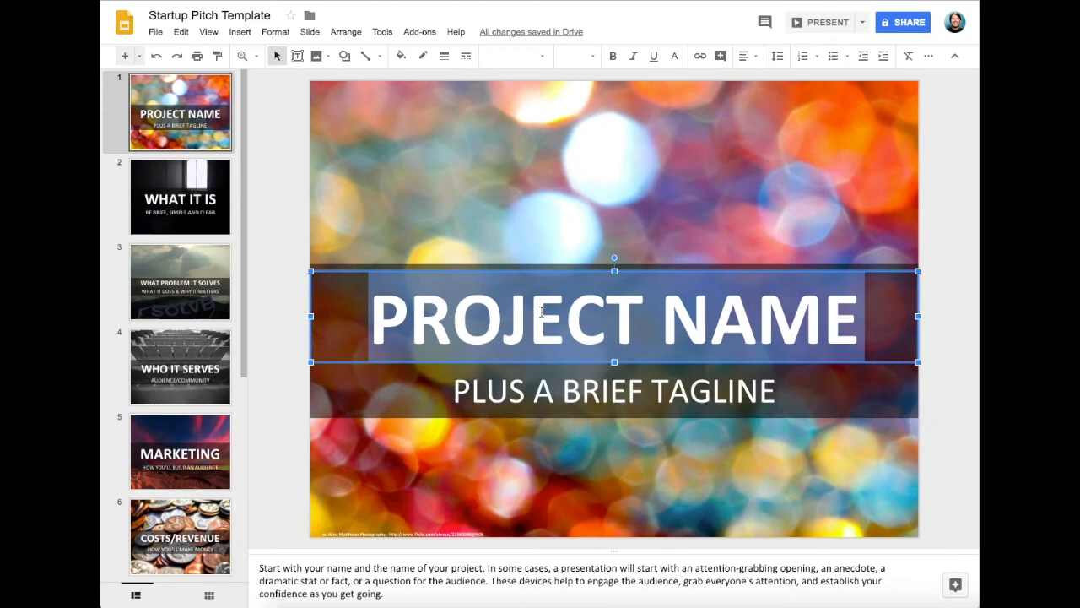
type("MyStartup.com")
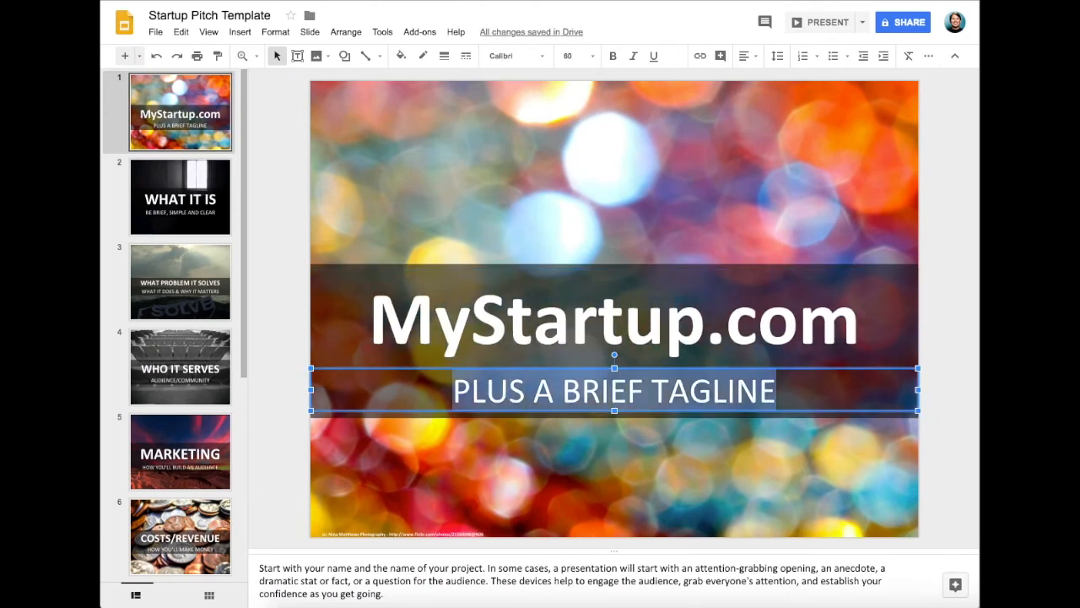